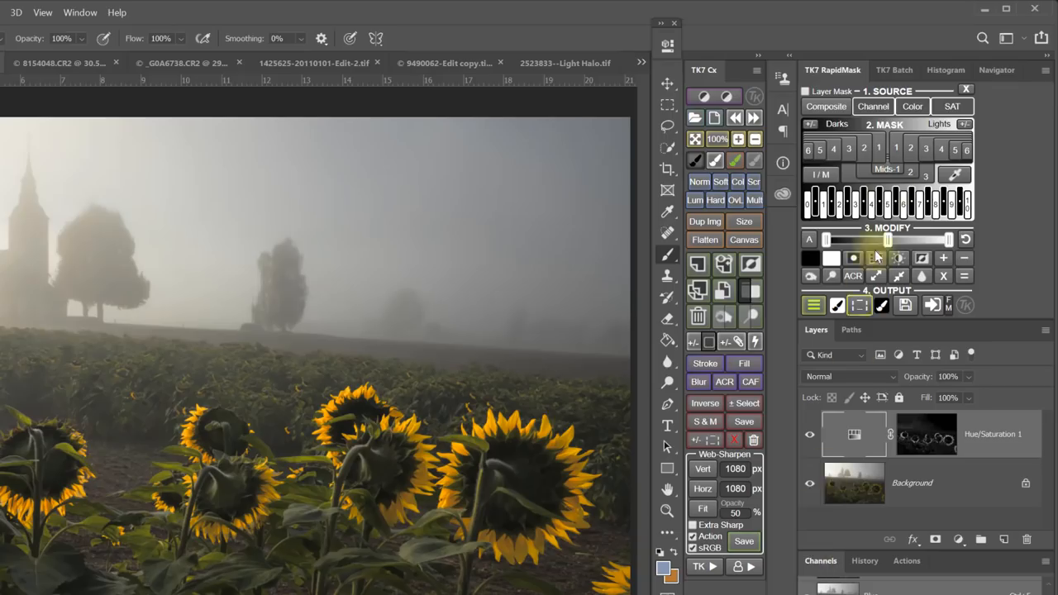
# Step: Open the RapidMask Color source menu to show presets like Red, Cyan-Green and Yellow-Red
pyautogui.click(913, 106)
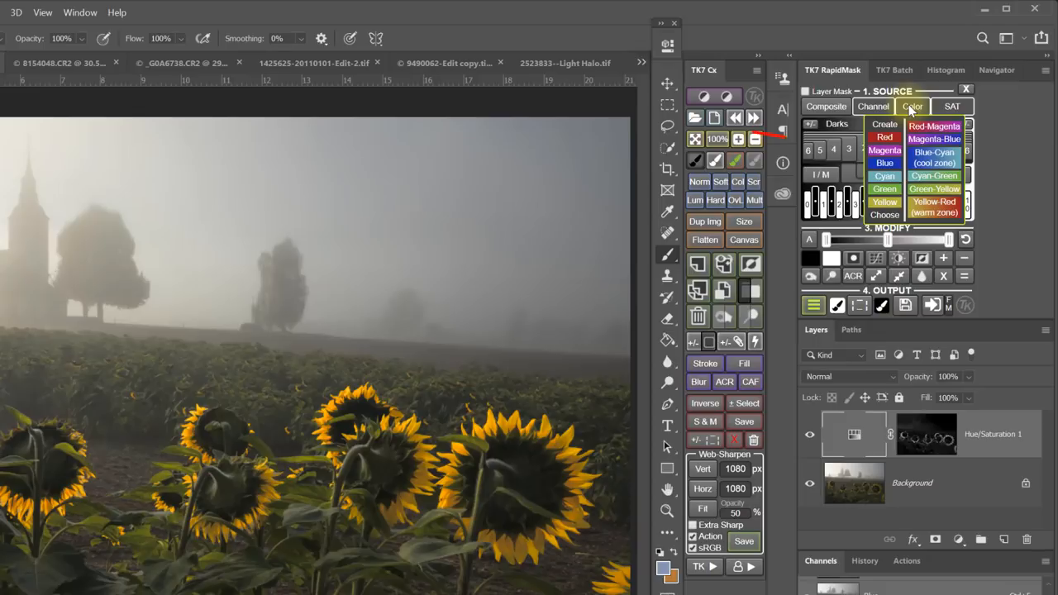